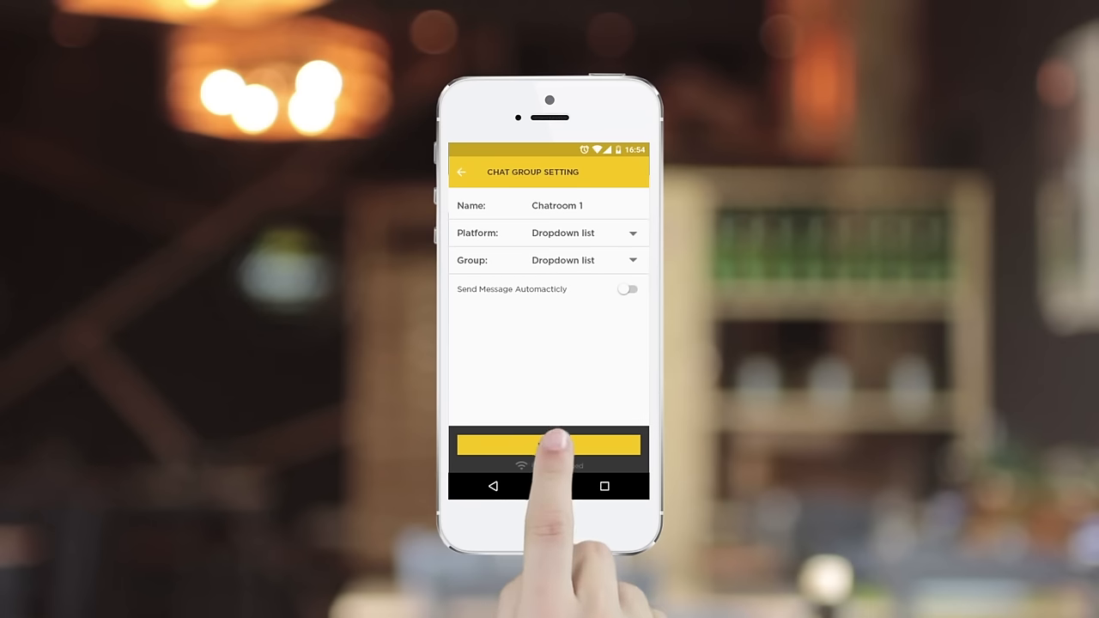
Confirm the Chatroom 1 group setting with the yellow save button, launching Messenger
left_click(548, 445)
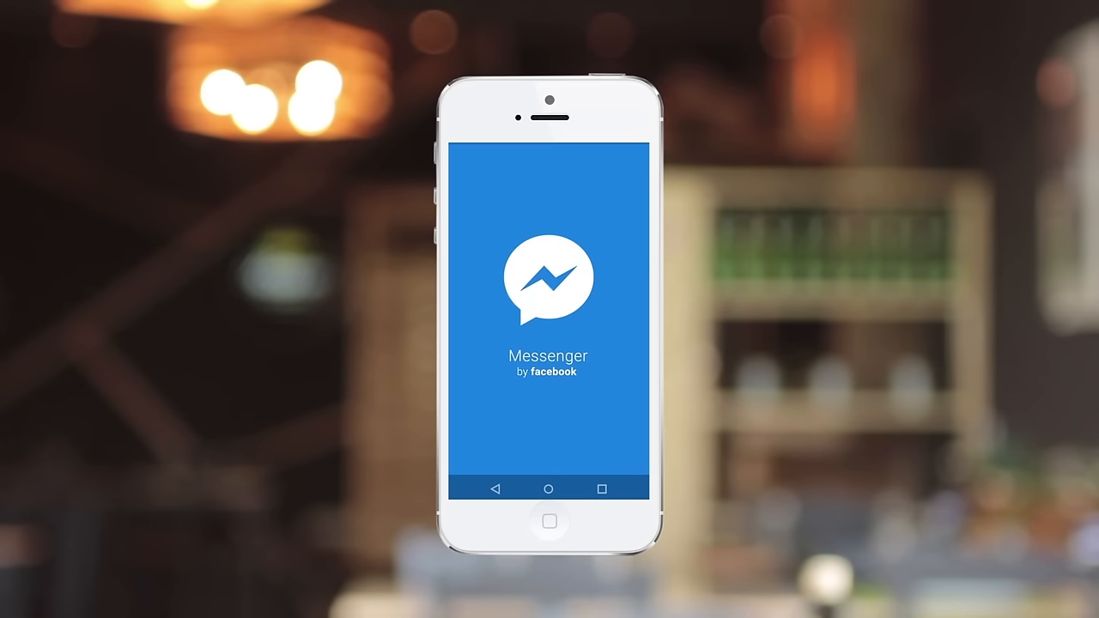